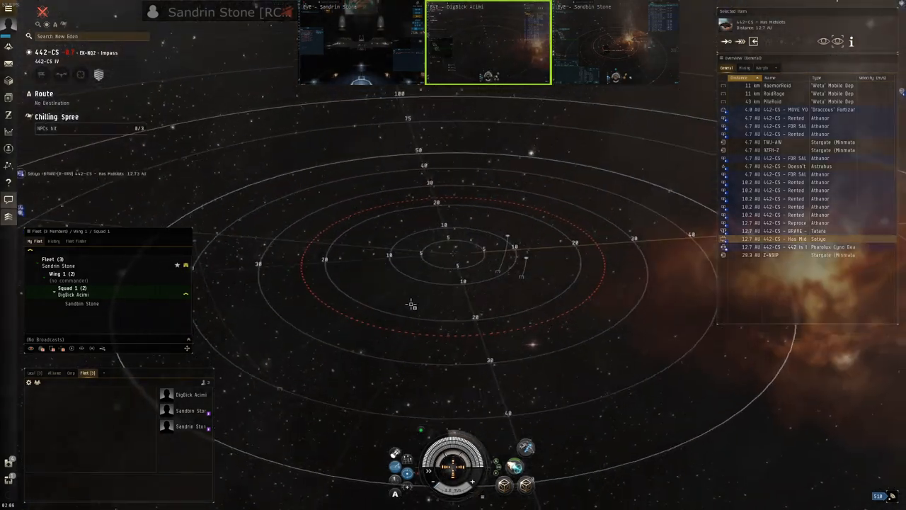
- Zoom out the solar system view before reaching for the Neocom menu
{"action": "scroll", "scroll_direction": "down", "scroll_amount": 3}
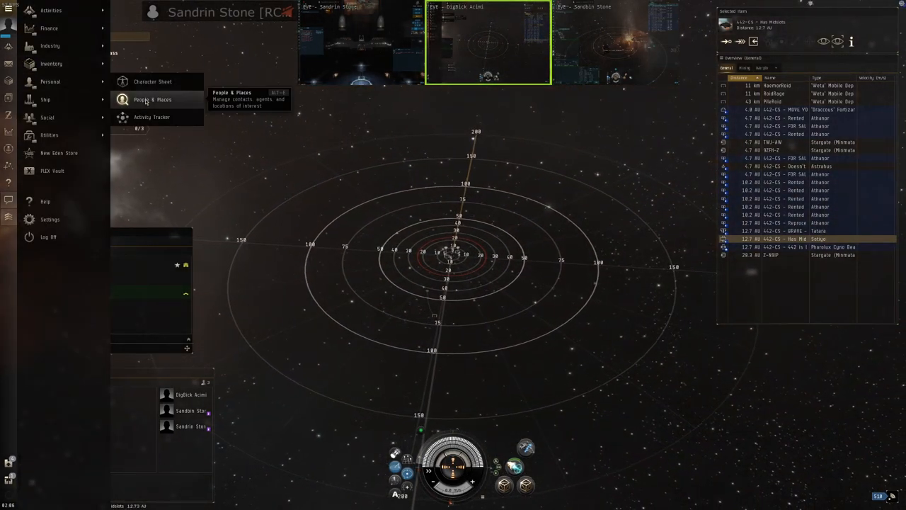
- Show People & Places with the Shared Locations tactical bookmark folder expanded
{"action": "left_click", "coordinate": [153, 99]}
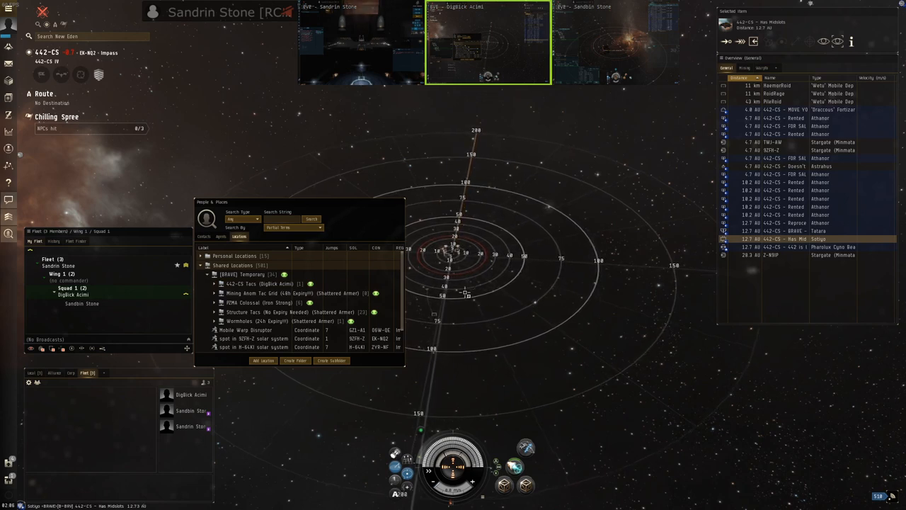
{"action": "left_click", "coordinate": [283, 293]}
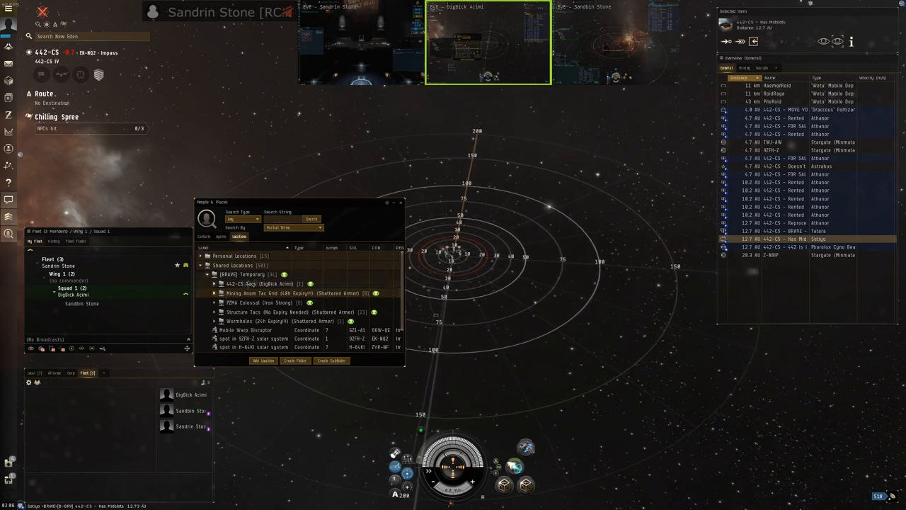
{"action": "left_click", "coordinate": [269, 283]}
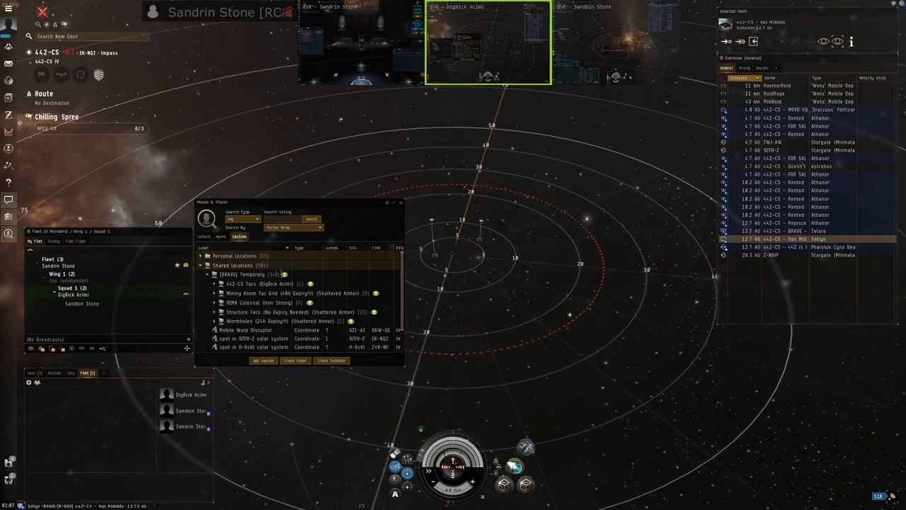
{"action": "left_click", "coordinate": [214, 284]}
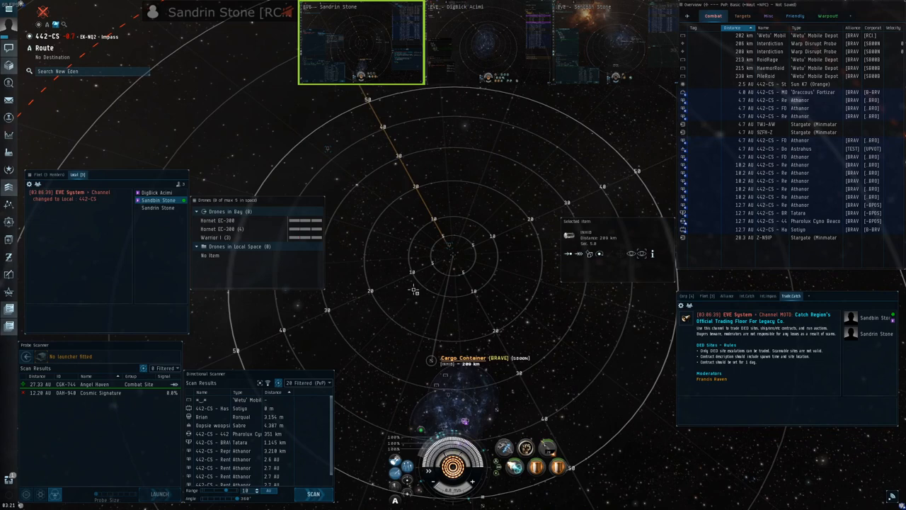
{"action": "mouse_move", "coordinate": [450, 328]}
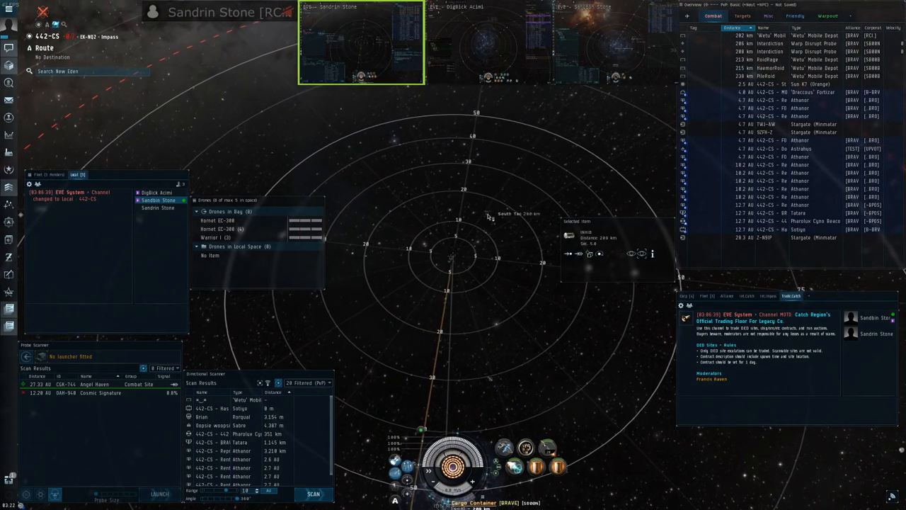
- Warp to the South Tac bookmark at 0 m, then warp to within 0 m of the container
{"action": "right_click", "coordinate": [487, 216]}
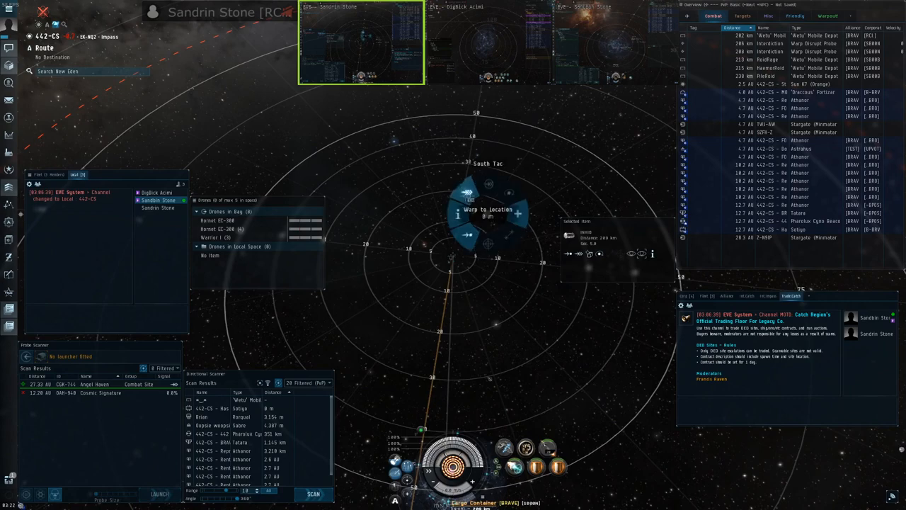
{"action": "left_click", "coordinate": [487, 210]}
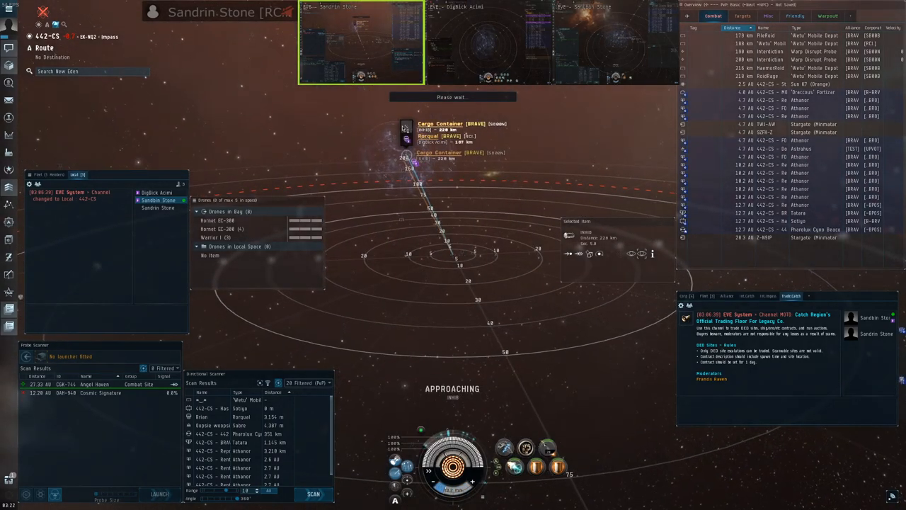
{"action": "right_click", "coordinate": [405, 127]}
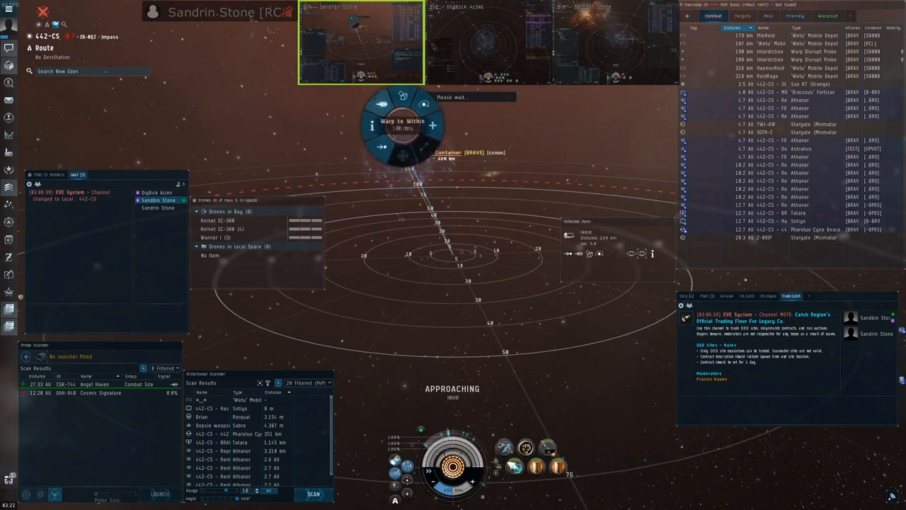
{"action": "left_click", "coordinate": [402, 121]}
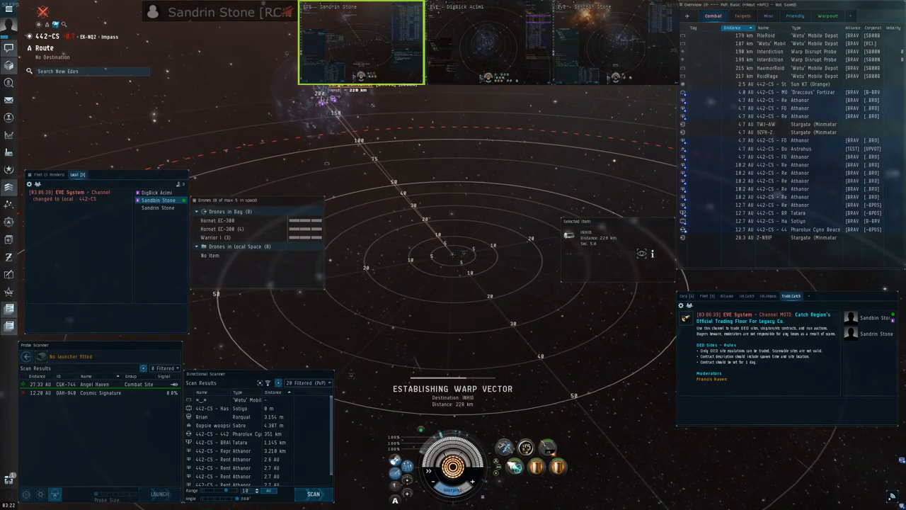